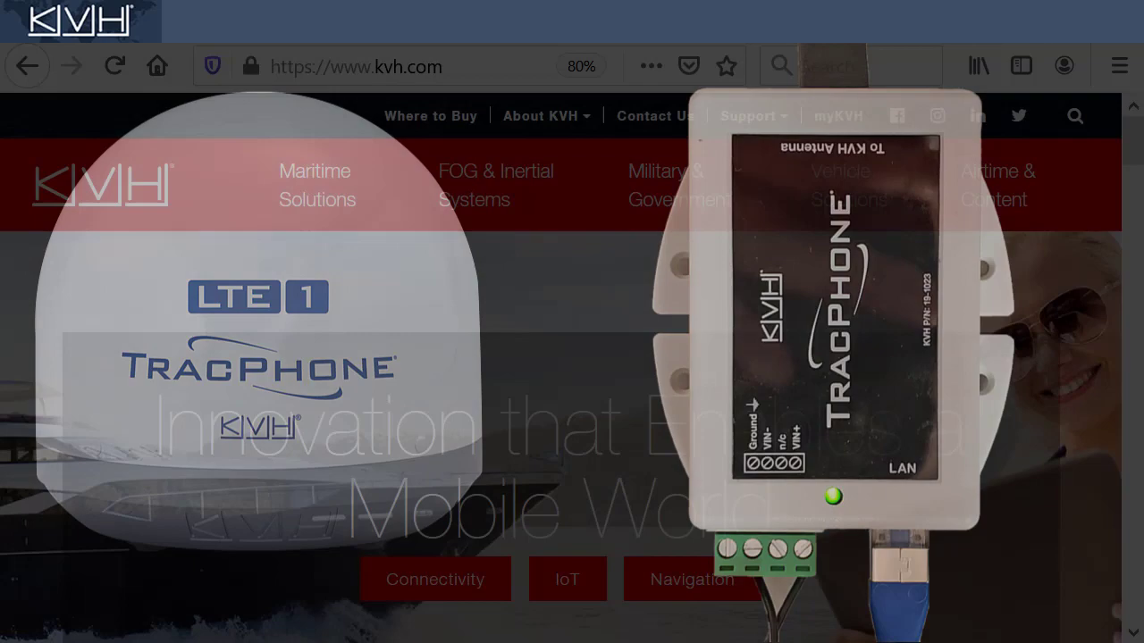
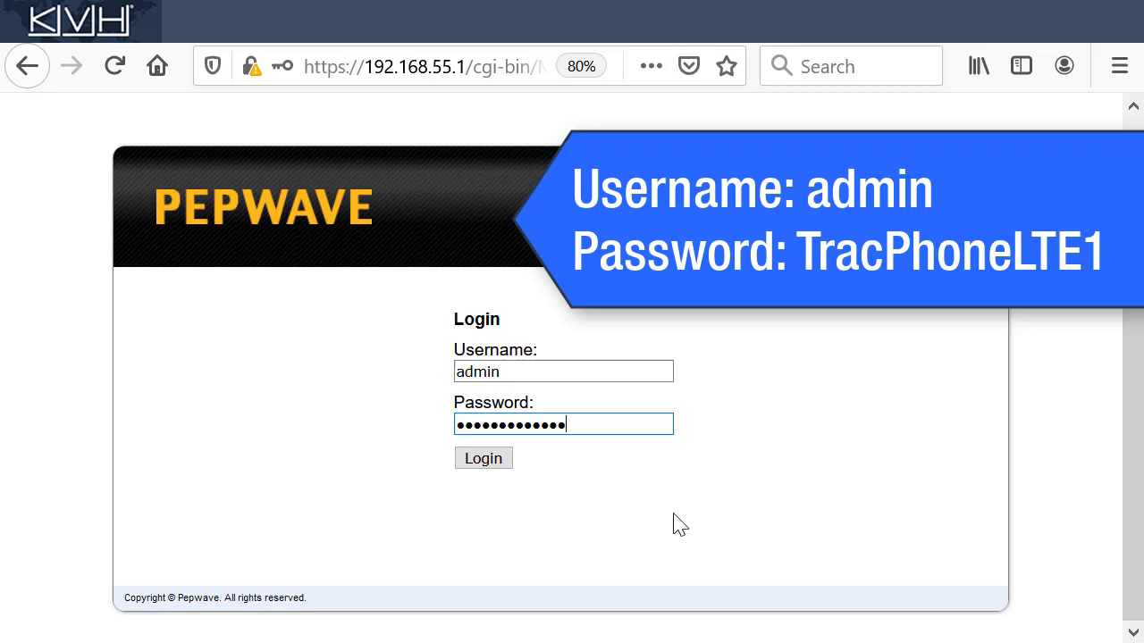
left_click(482, 457)
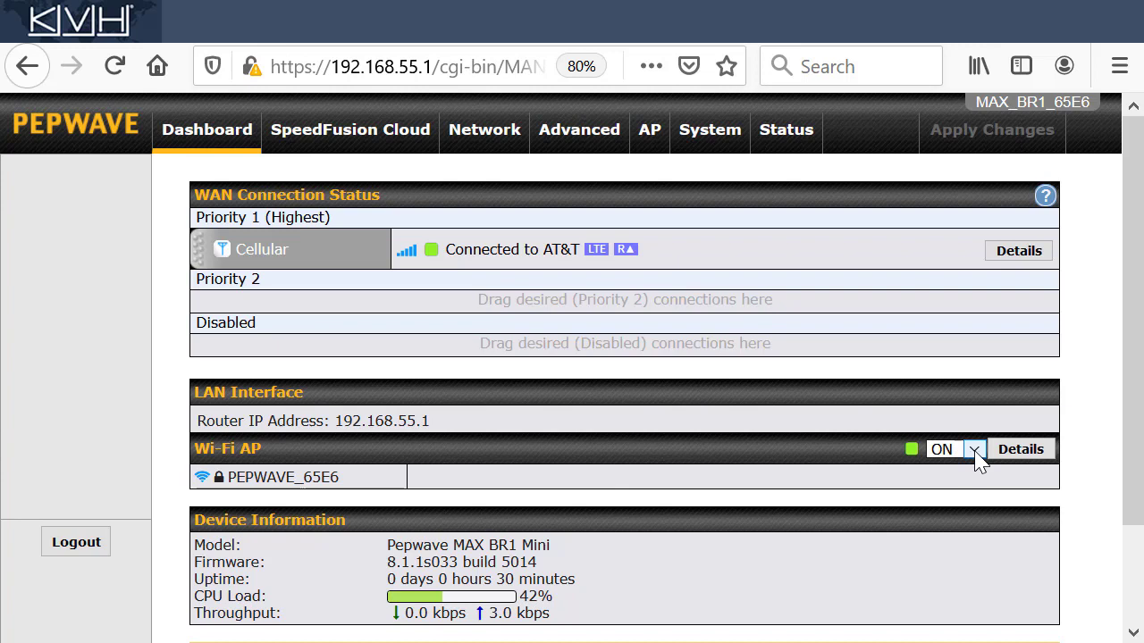
Toggle the Wi-Fi AP off and back on, then show the wireless SSID list with PEPWAVE_65E6.
left_click(954, 449)
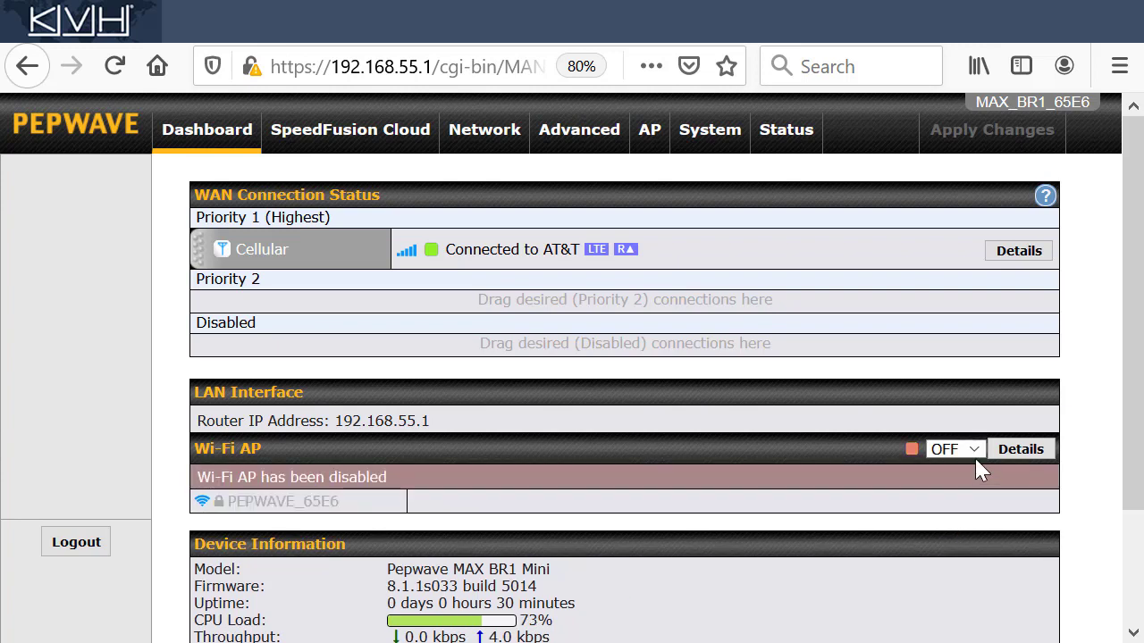
left_click(951, 449)
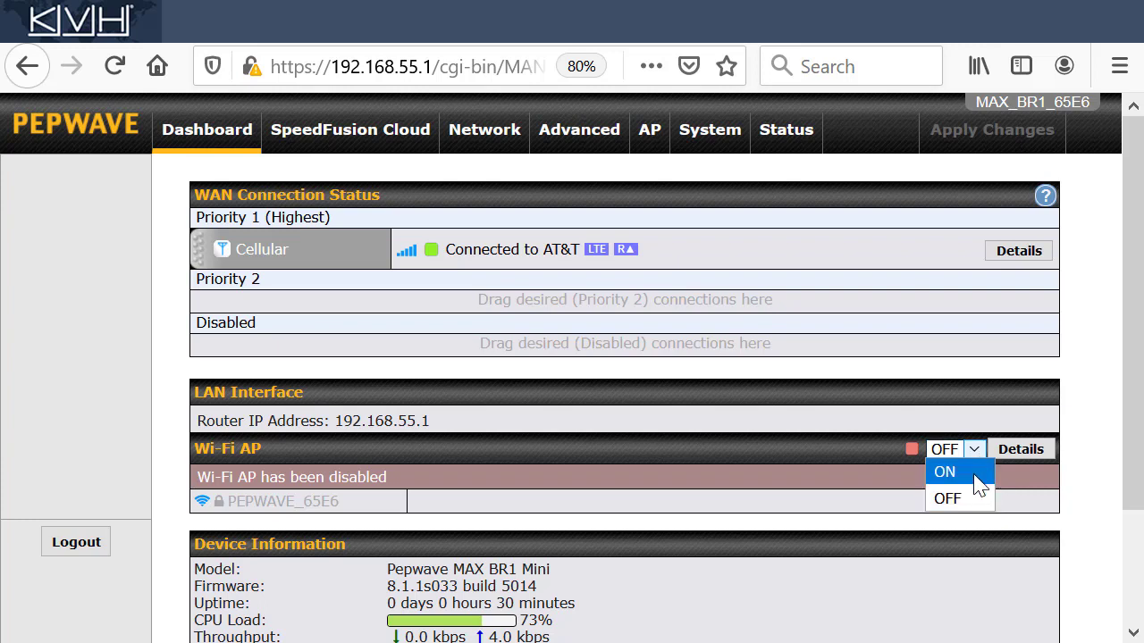
left_click(944, 472)
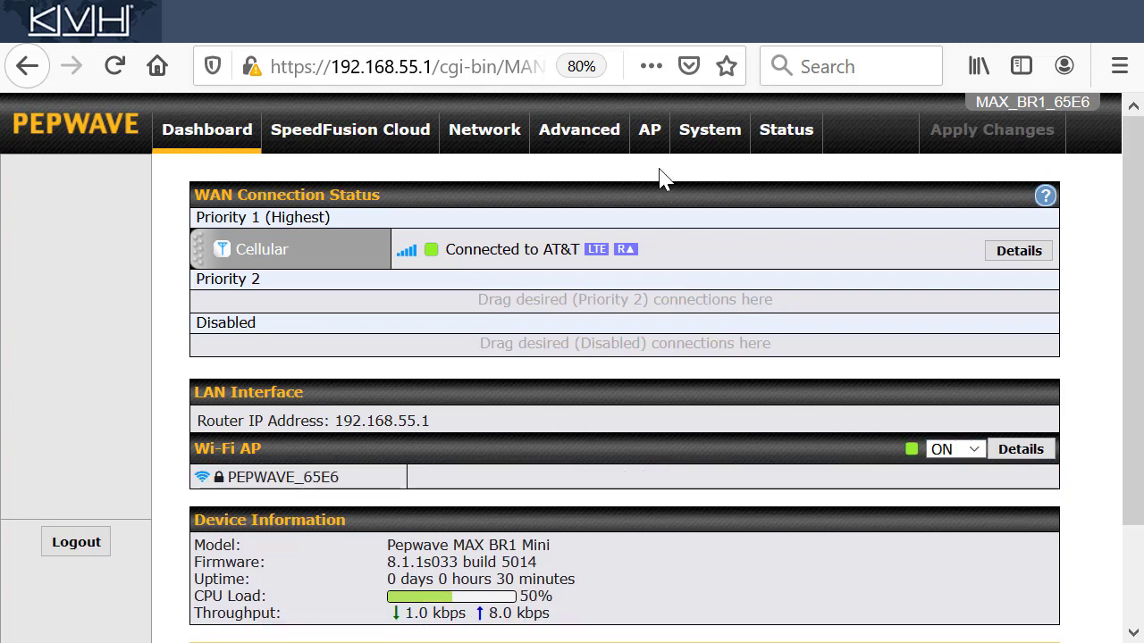
left_click(649, 128)
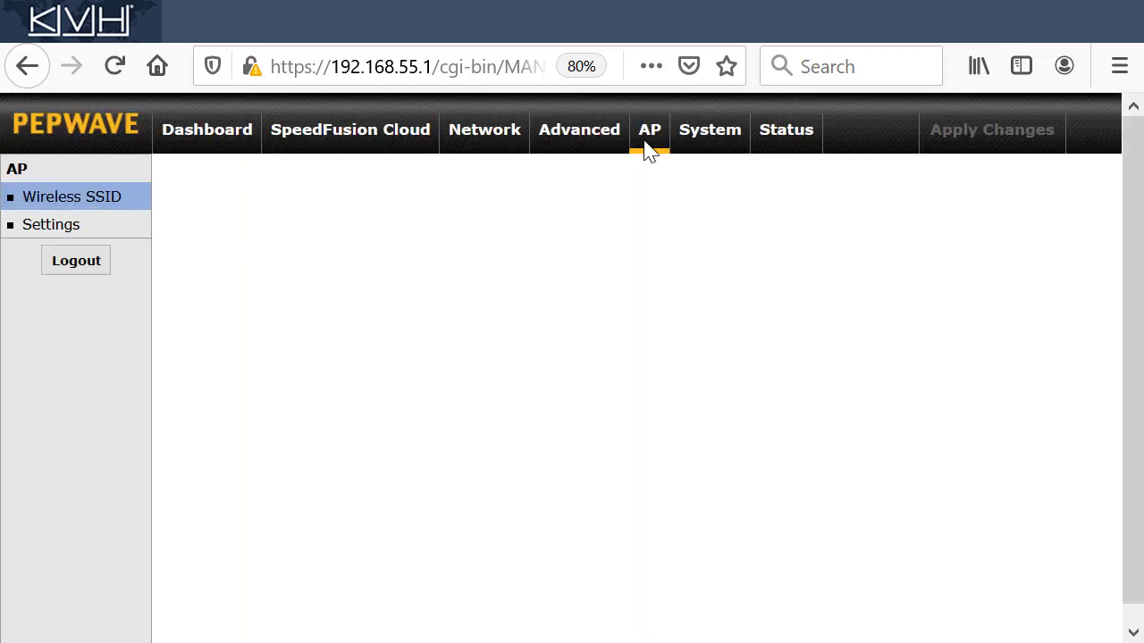
left_click(207, 129)
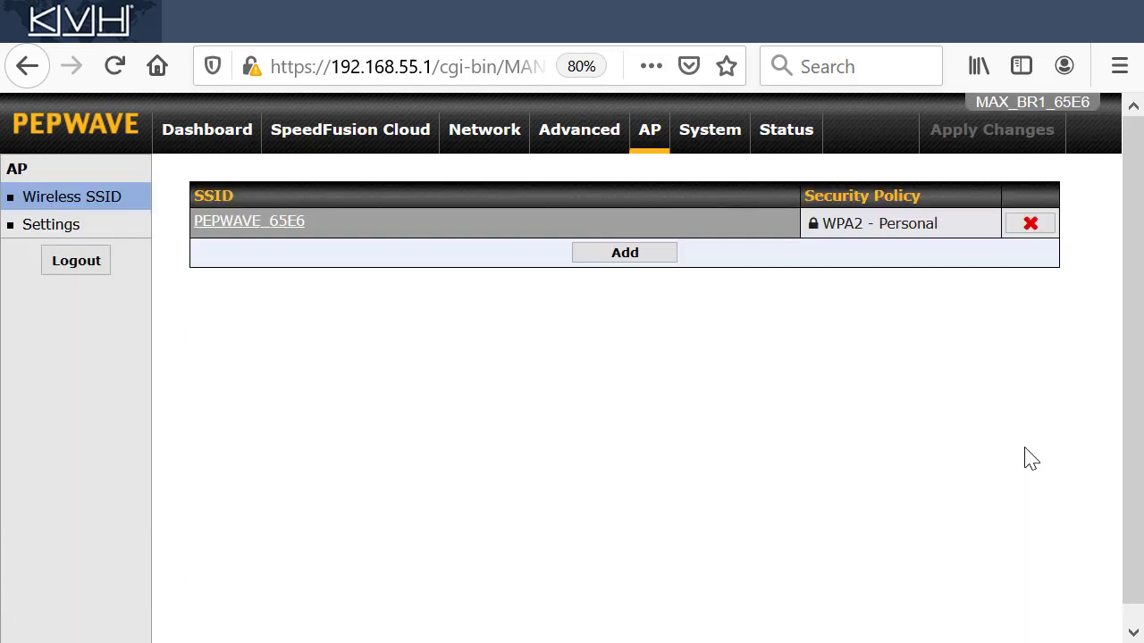
mouse_move(675, 327)
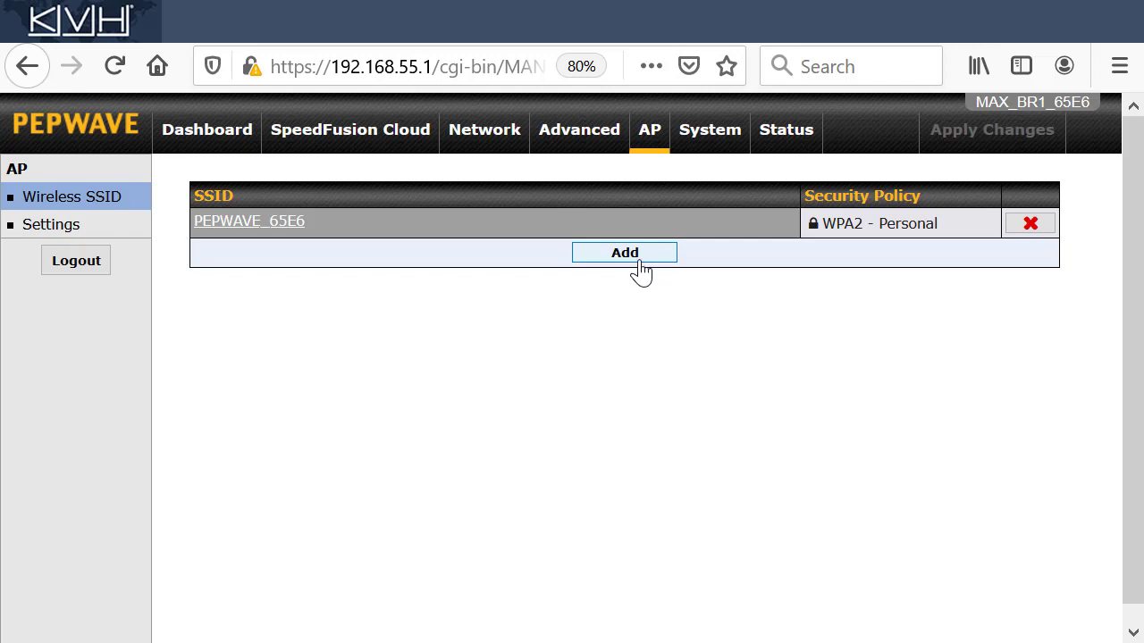
Add SSID 'My Vessel LTE' with WPA2 - Personal security and a shared key, and save it.
left_click(623, 252)
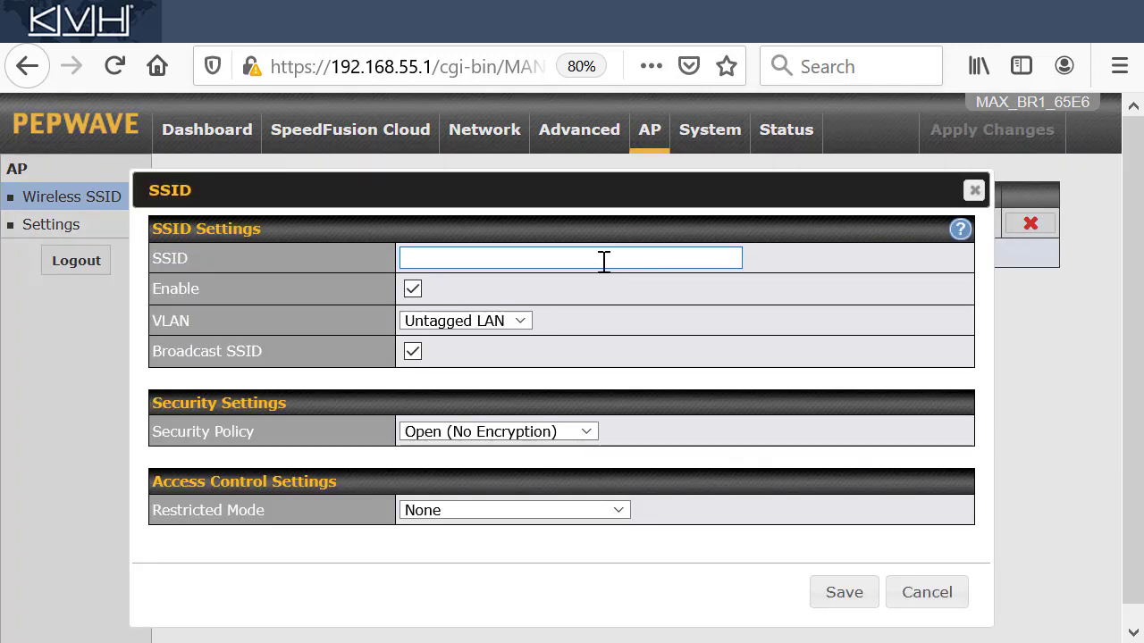
type("My")
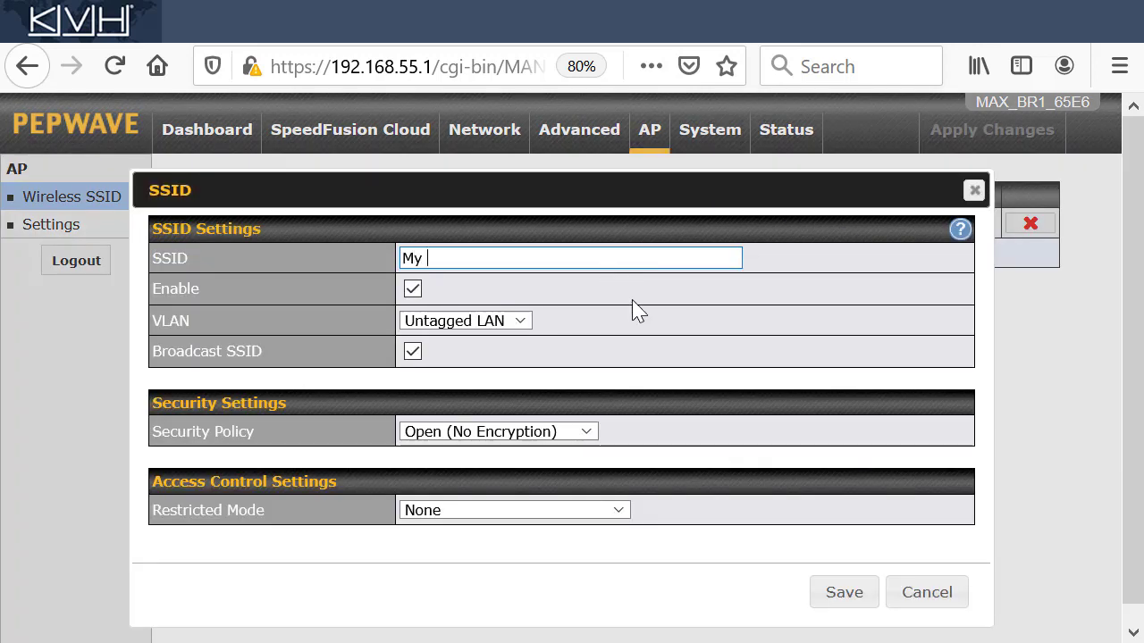
type("Vessel LTE")
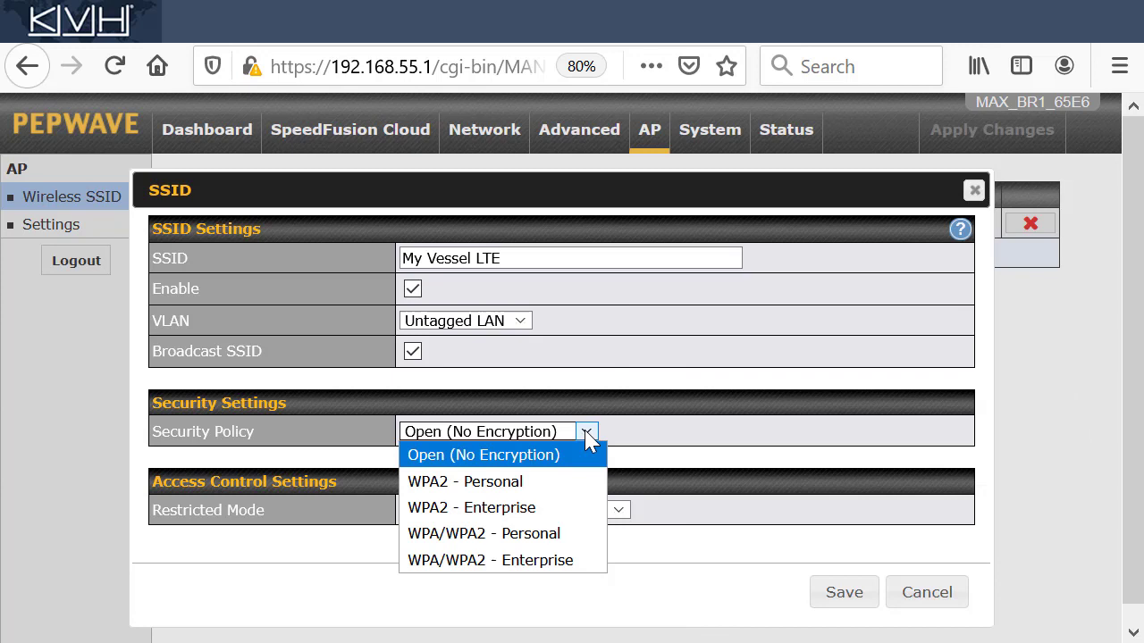
left_click(464, 483)
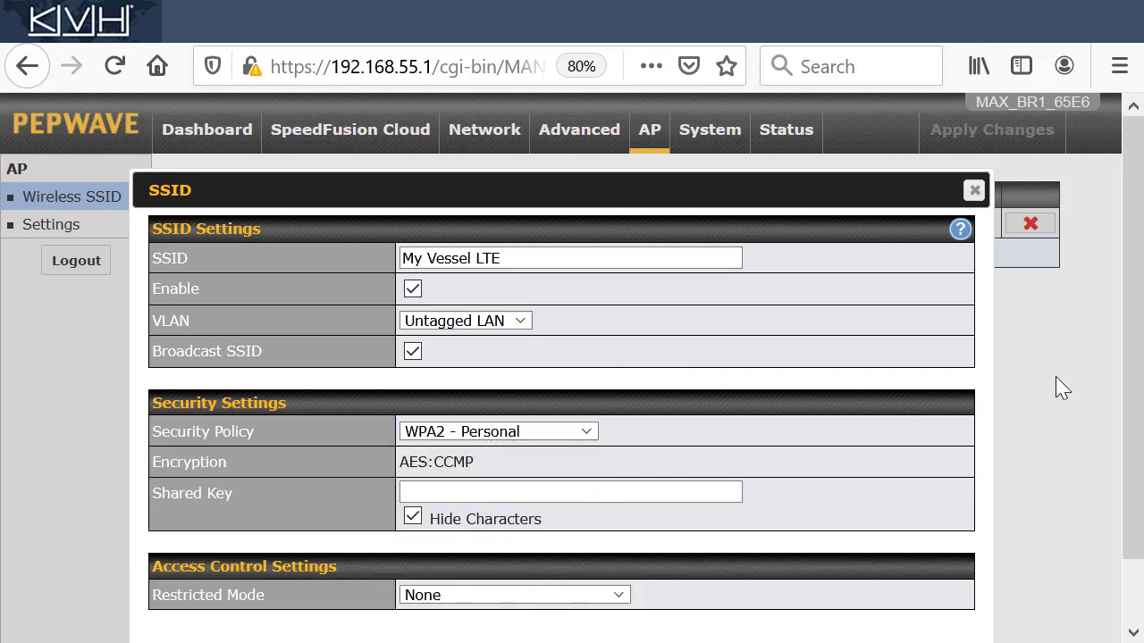
scroll("down", 3)
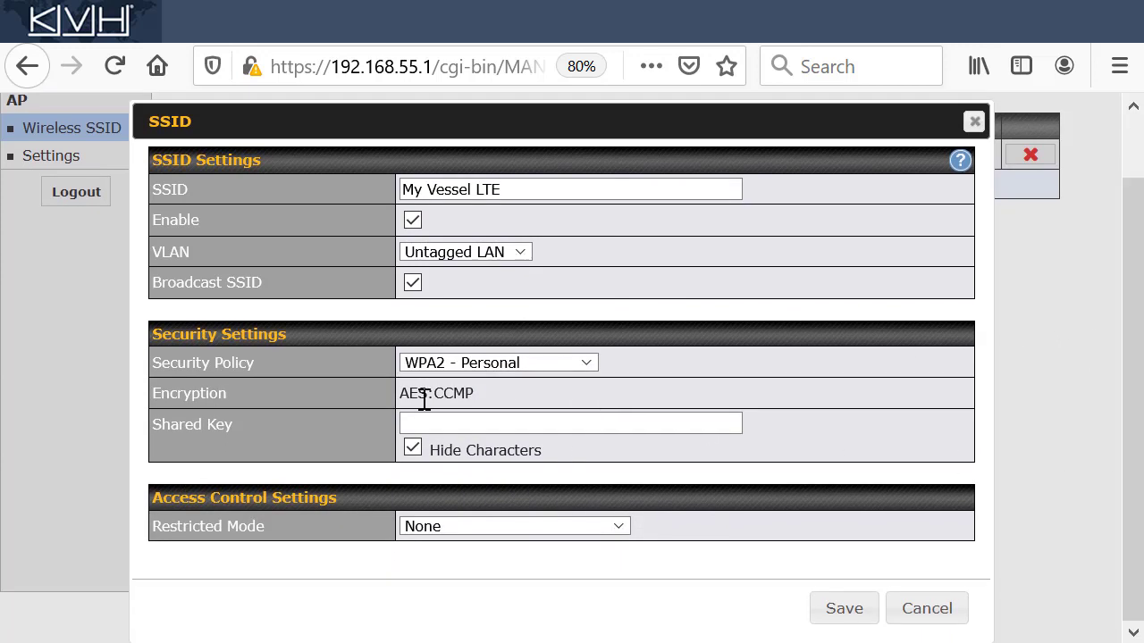
type("••")
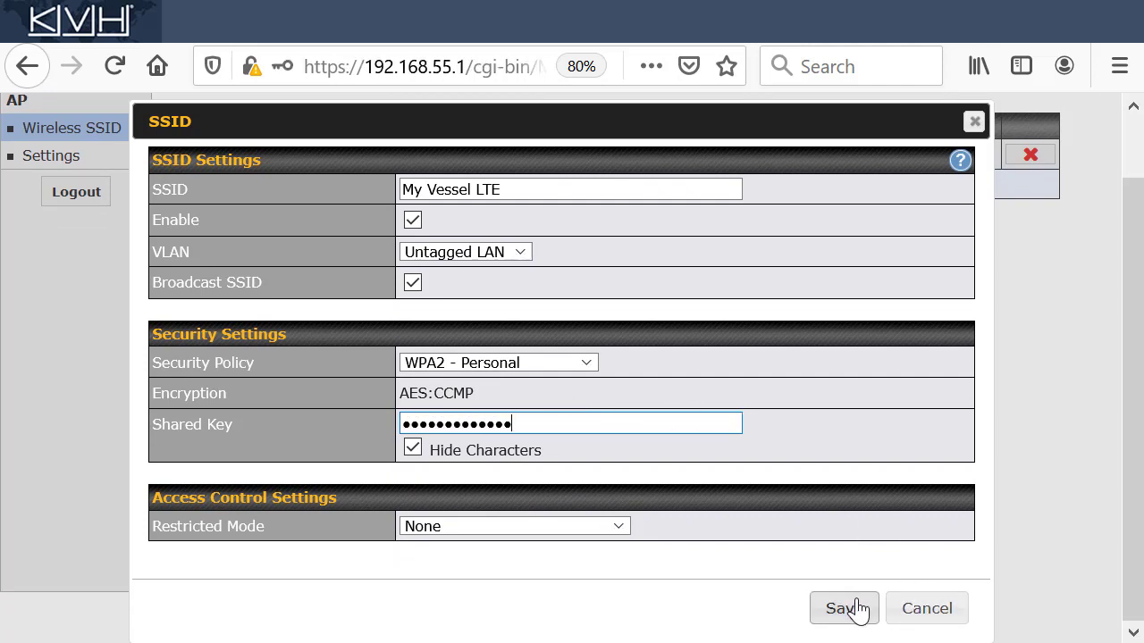
left_click(844, 608)
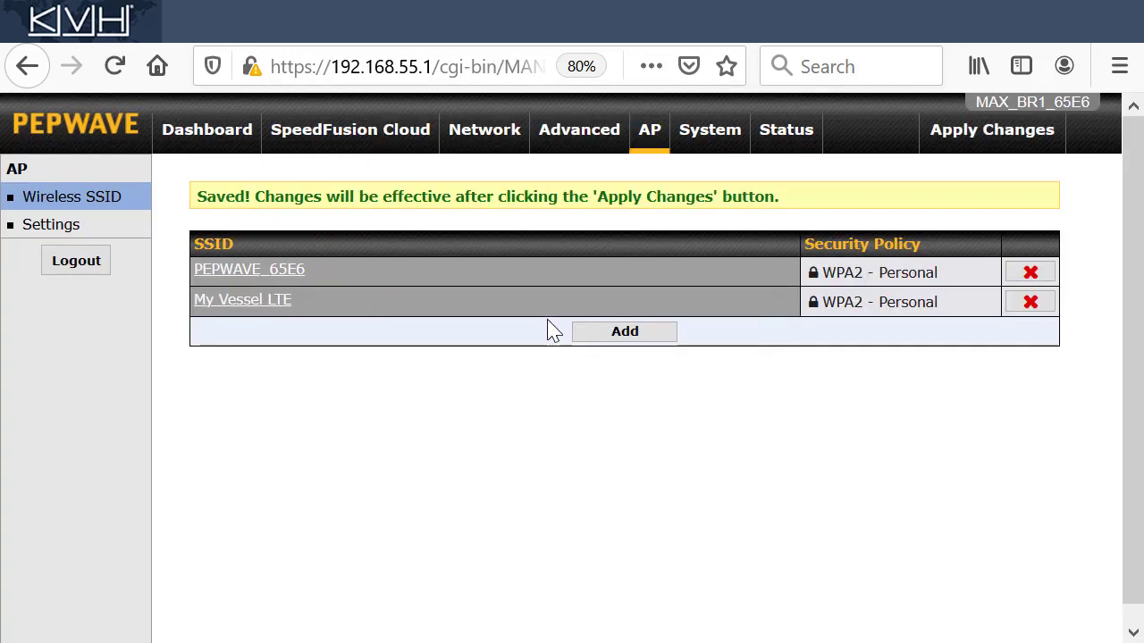
mouse_move(486, 382)
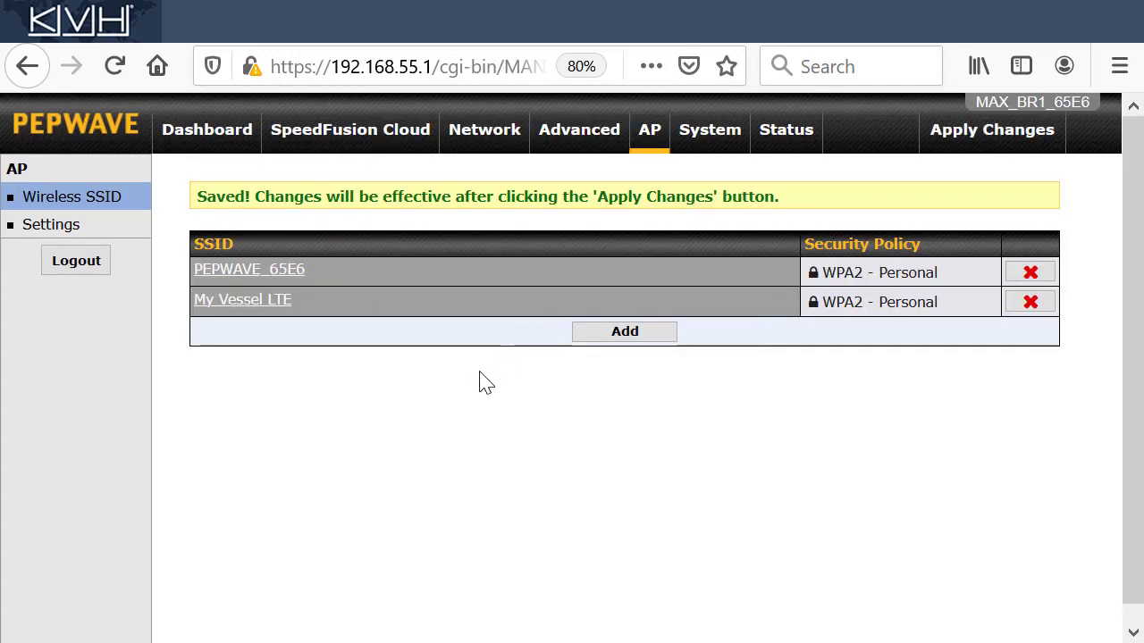
Delete the default PEPWAVE_65E6 network, save, and apply changes so only My Vessel LTE remains.
left_click(1029, 271)
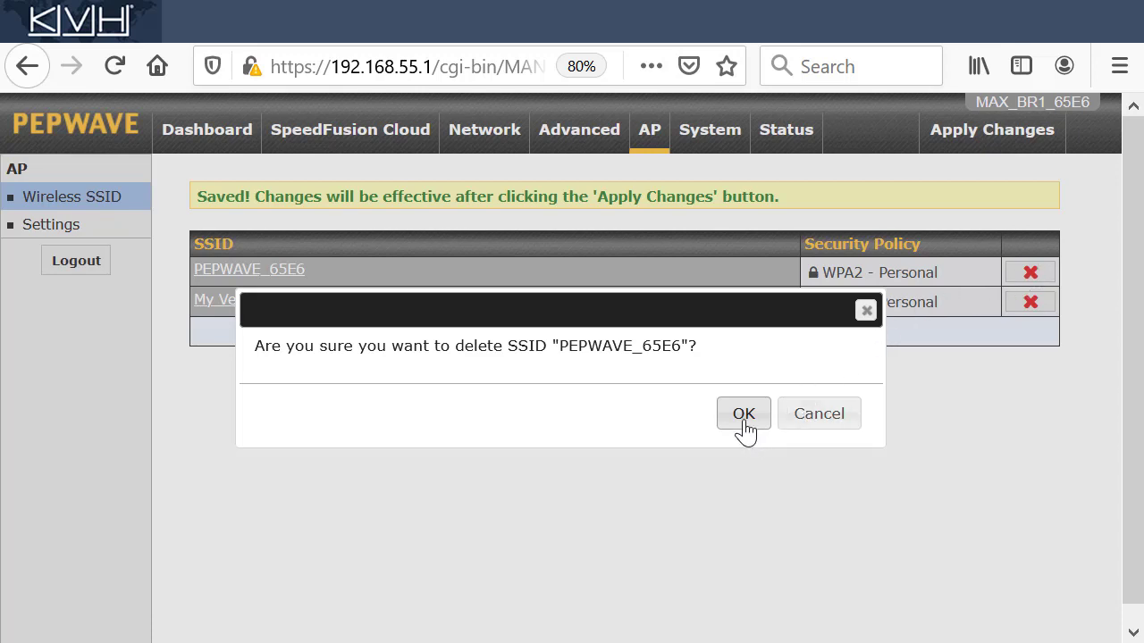
left_click(743, 413)
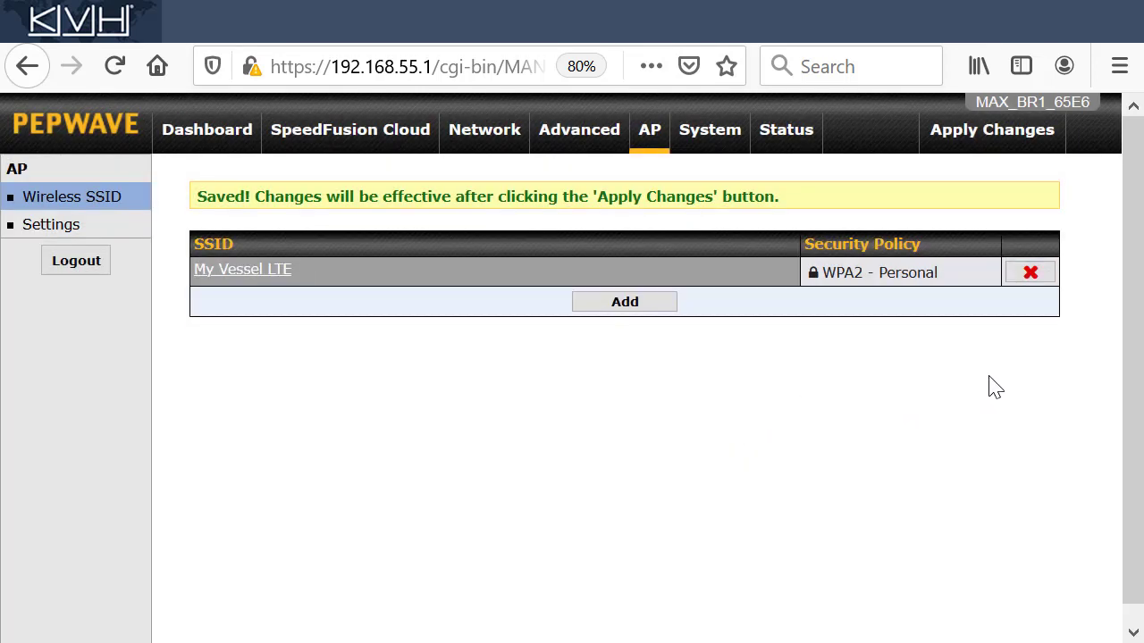
left_click(992, 129)
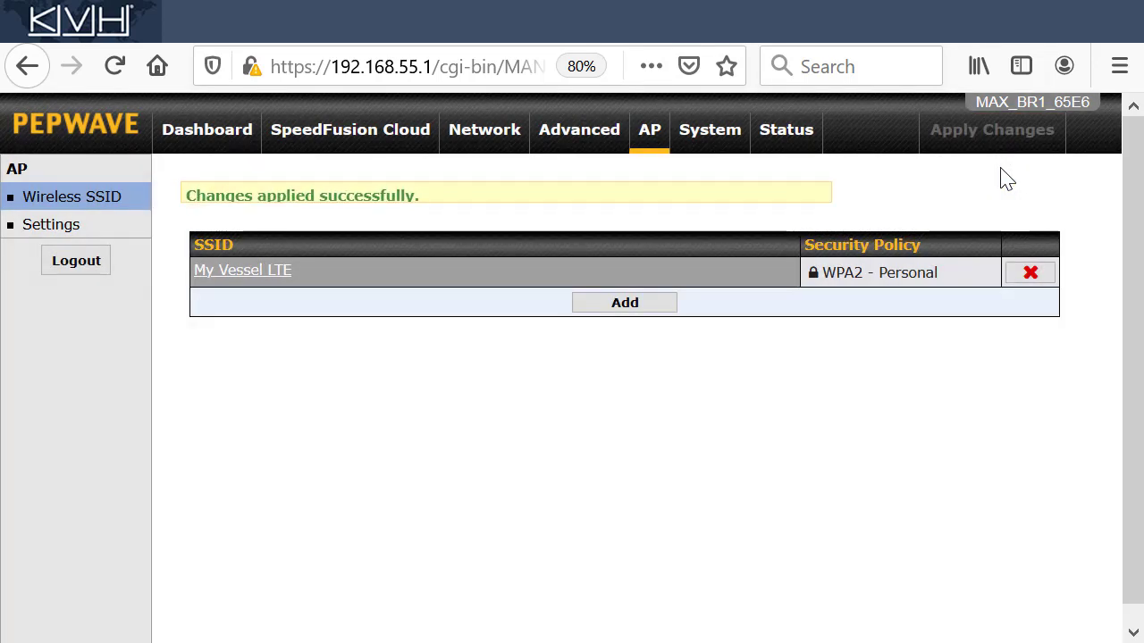
left_click(207, 129)
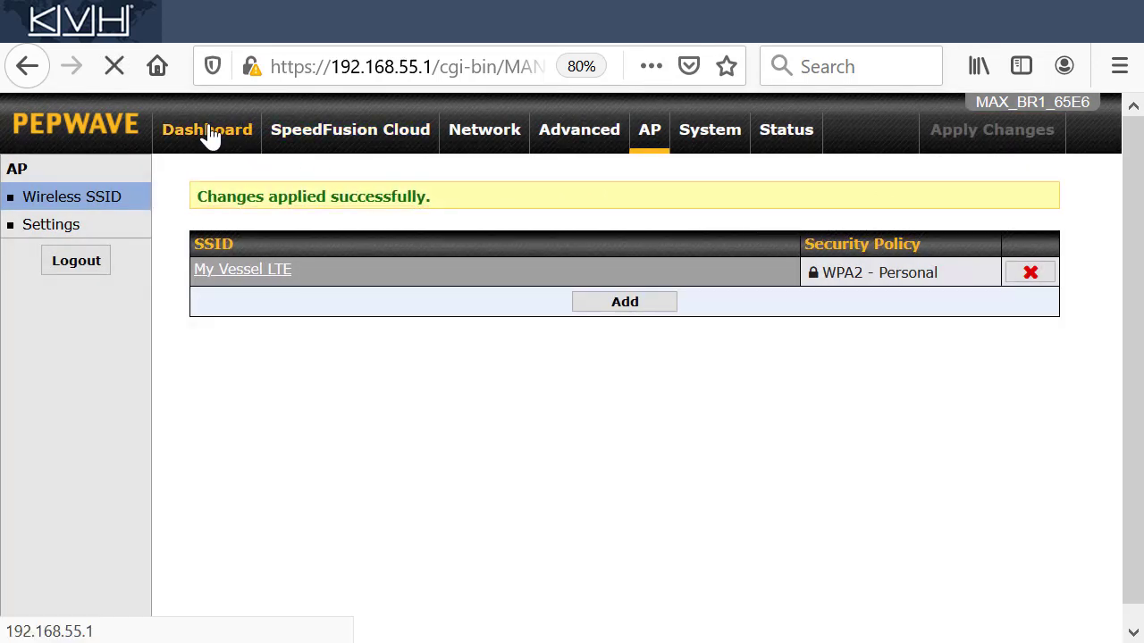
left_click(207, 129)
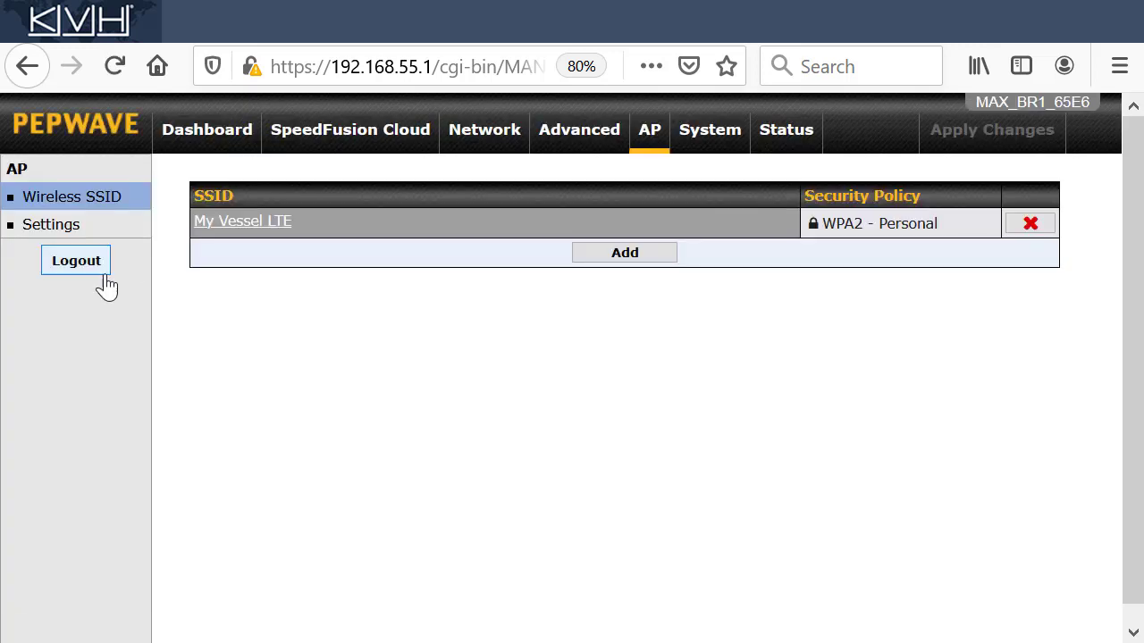
Review the Wi-Fi AP Settings page for country, protocol, channel and power options.
left_click(50, 226)
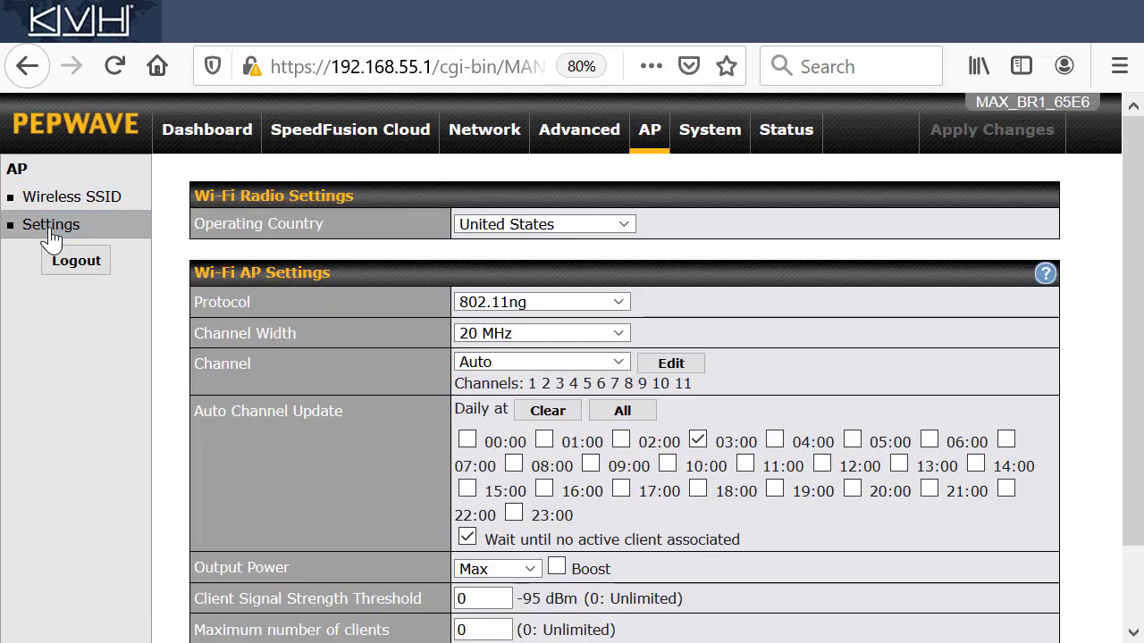
left_click(50, 225)
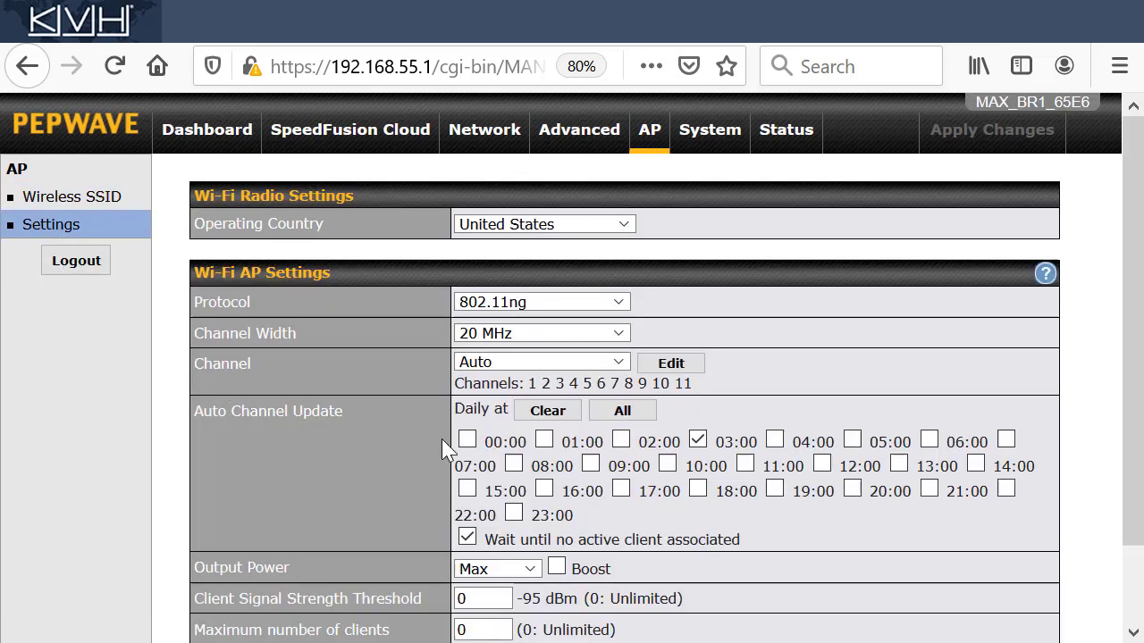
scroll("down", 3)
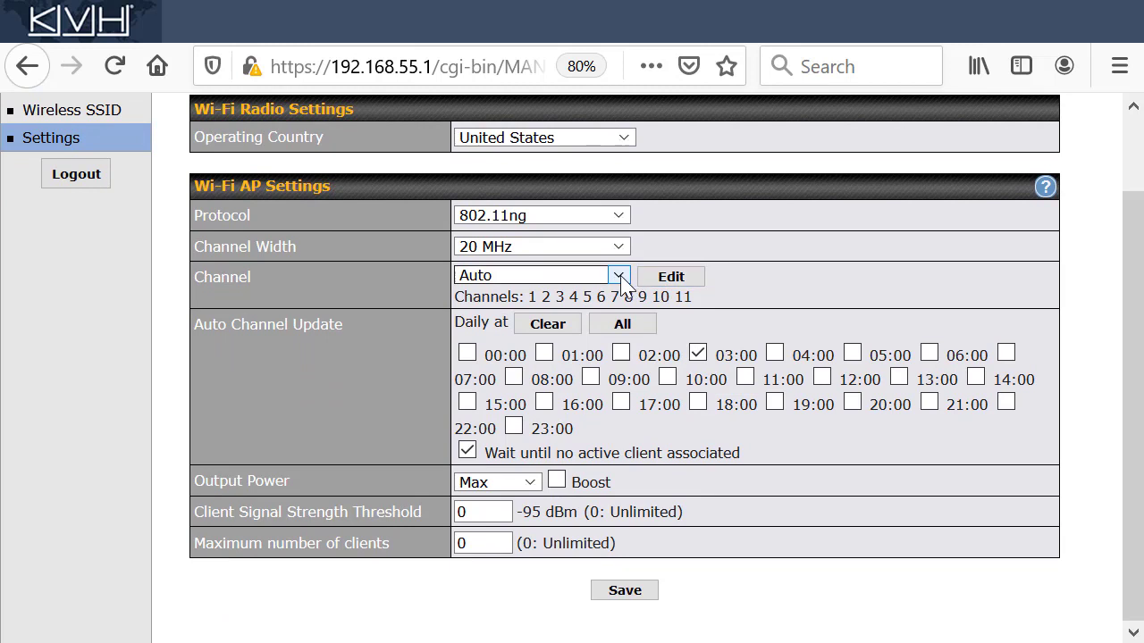
left_click(618, 275)
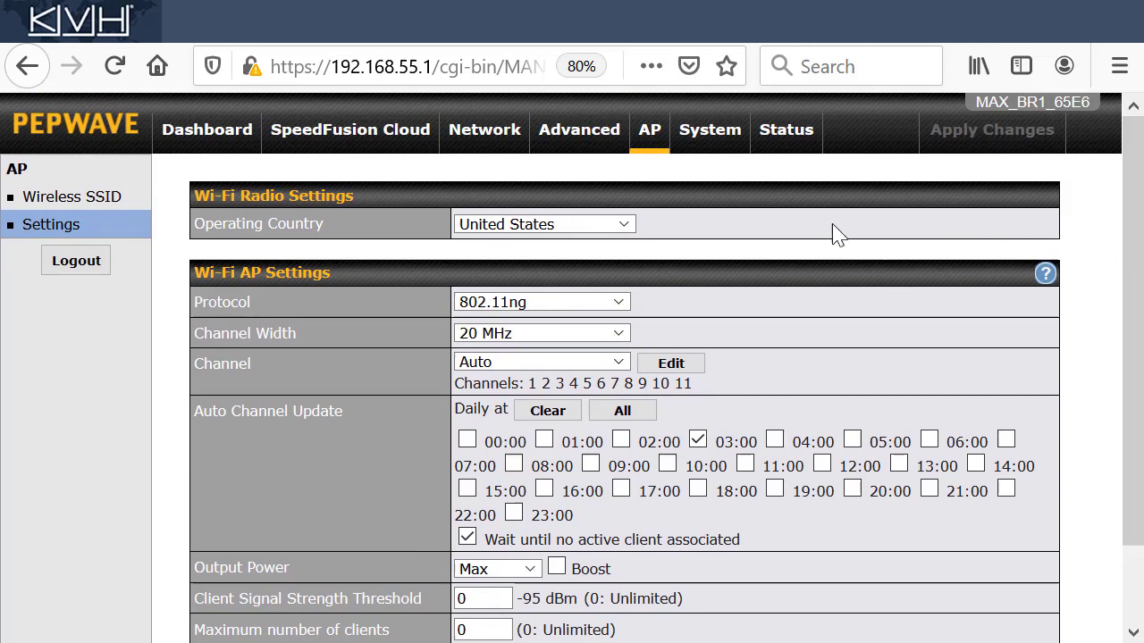
mouse_move(484, 129)
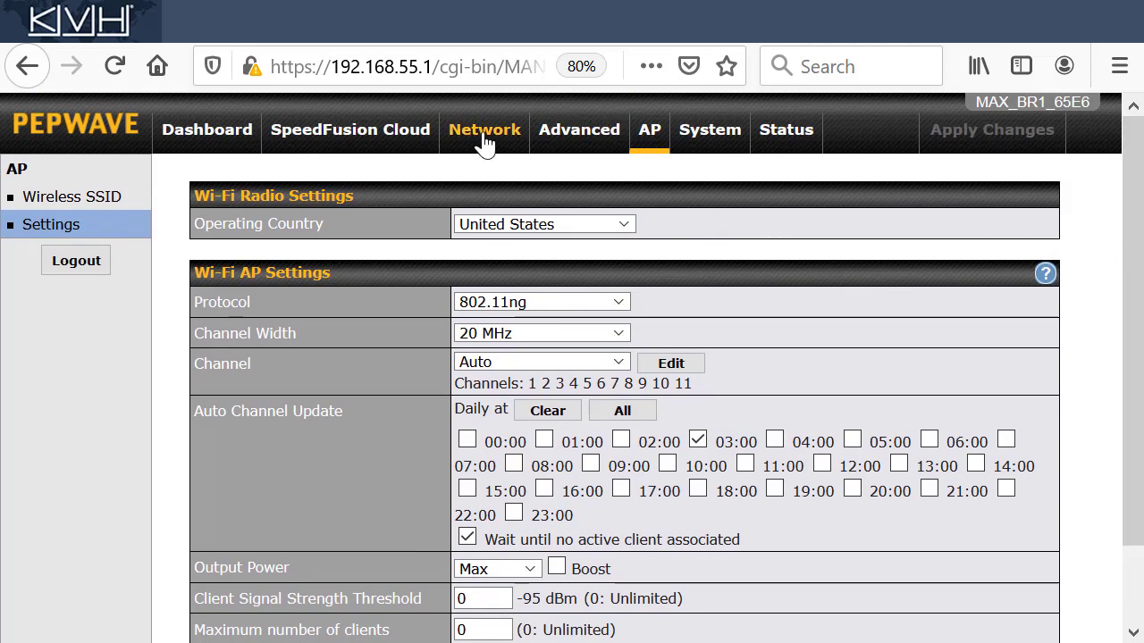
Review the untagged LAN and DHCP settings under Network and cancel without changes.
left_click(484, 129)
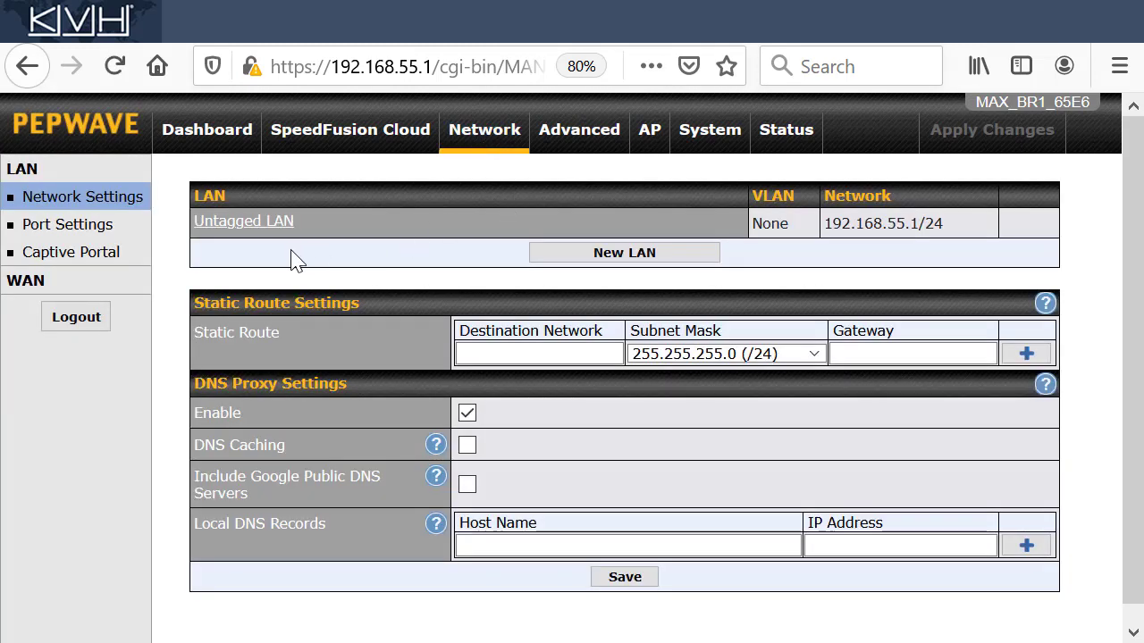
mouse_move(243, 222)
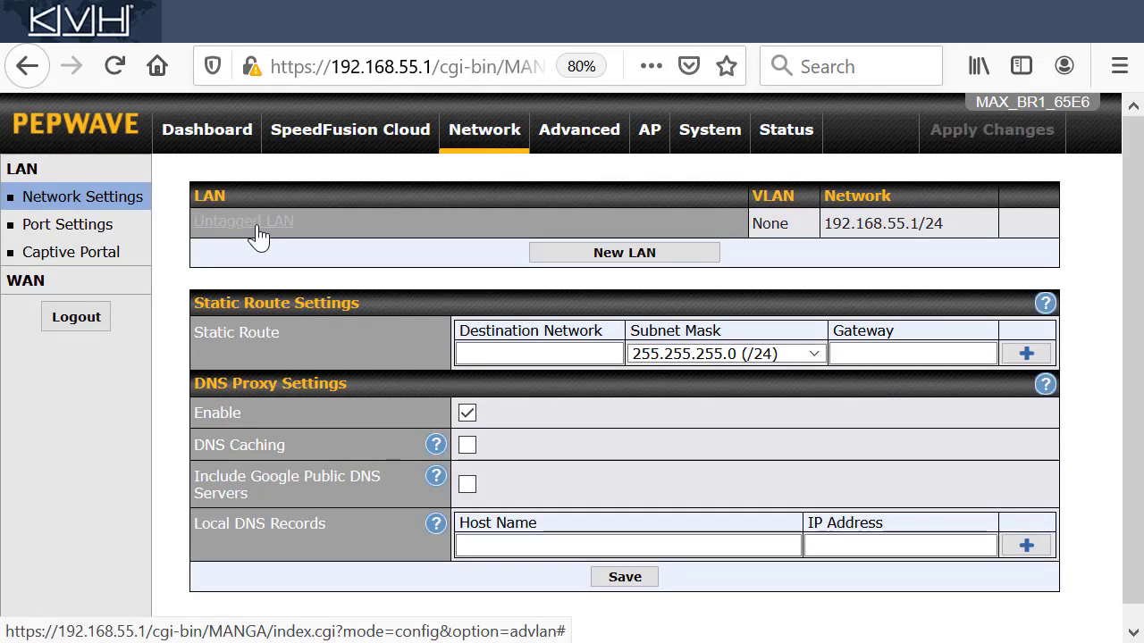
left_click(243, 222)
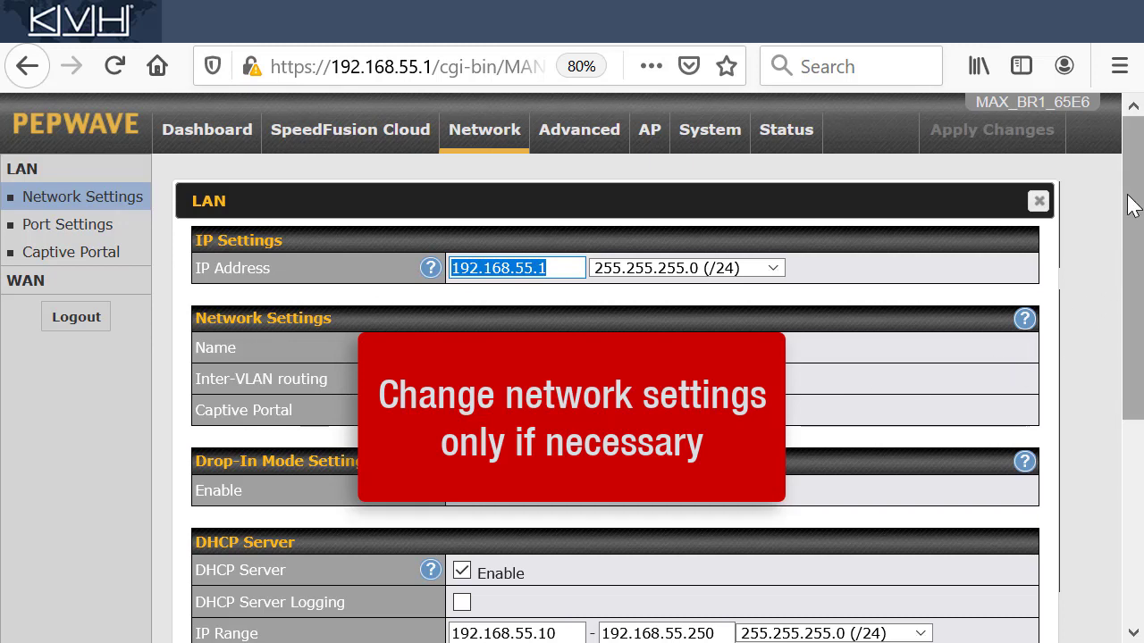
scroll("down", 3)
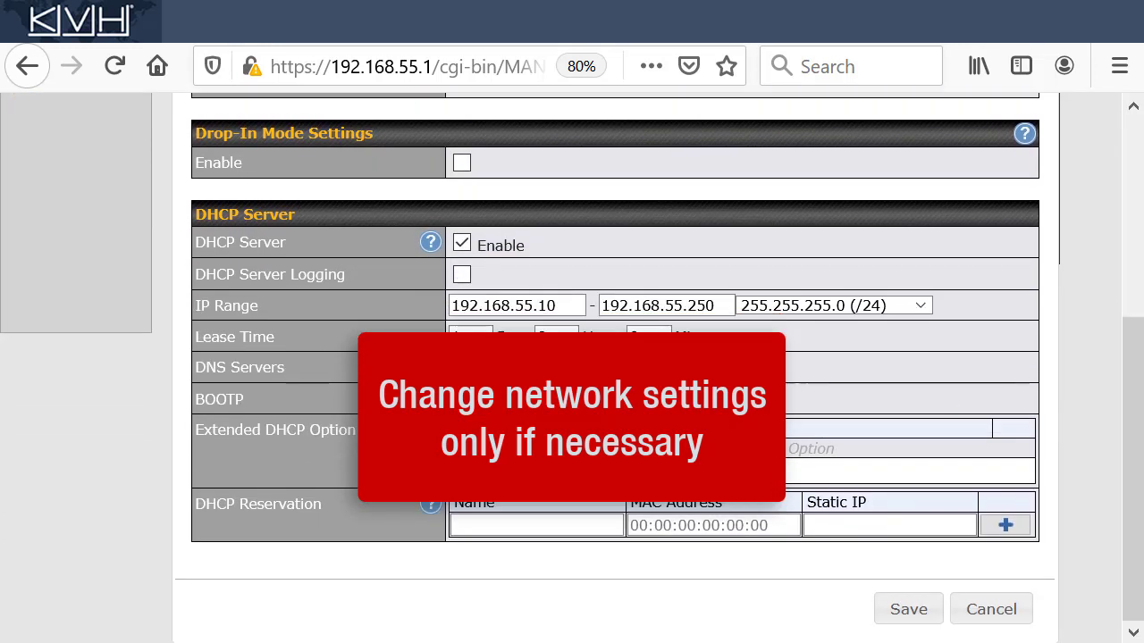
left_click(461, 243)
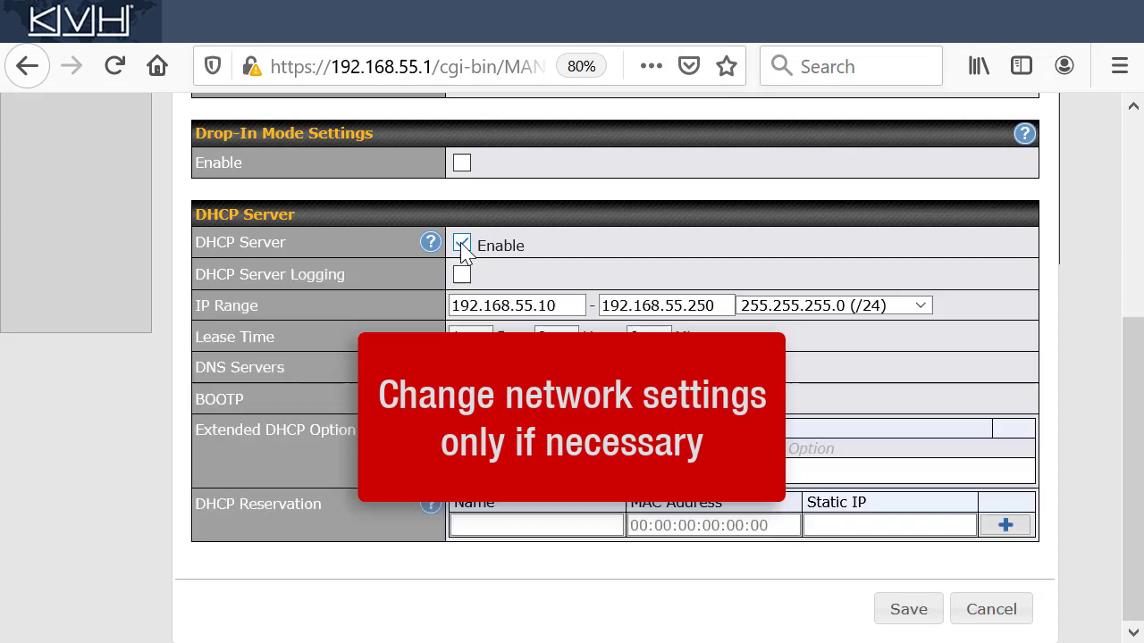
left_click(461, 245)
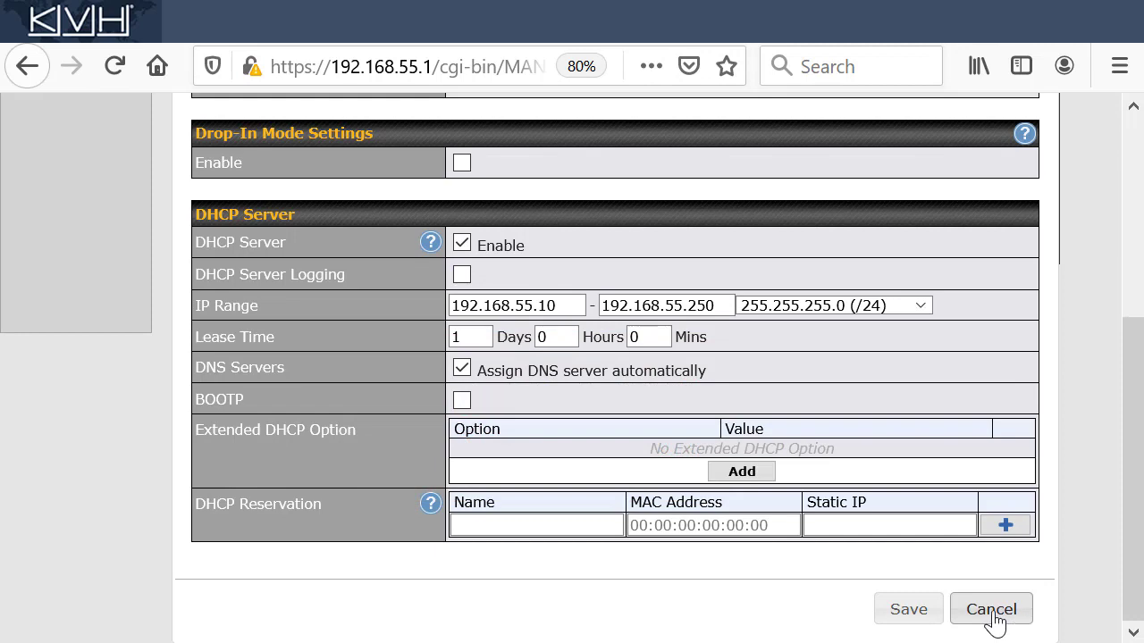
left_click(990, 608)
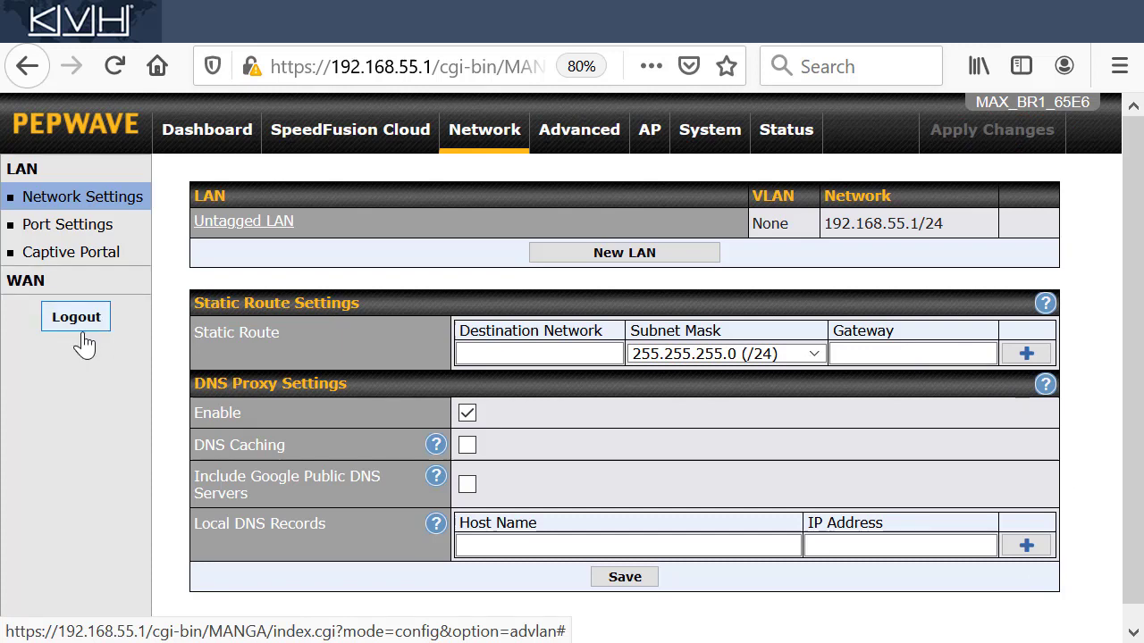
Log out of the router admin to the login page.
left_click(75, 316)
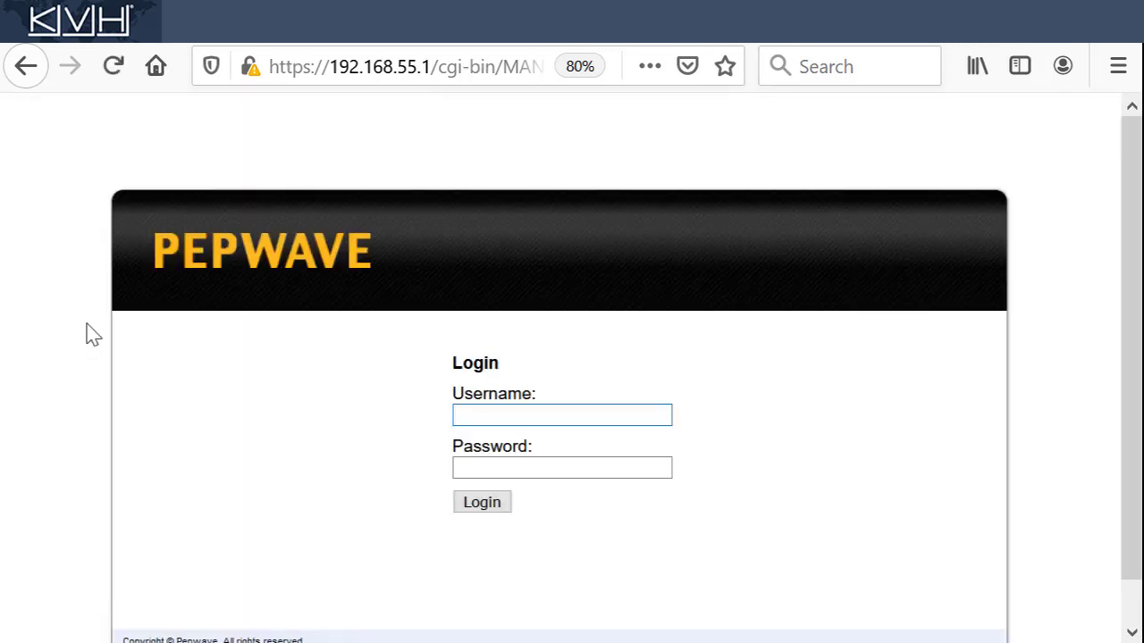
mouse_move(90, 332)
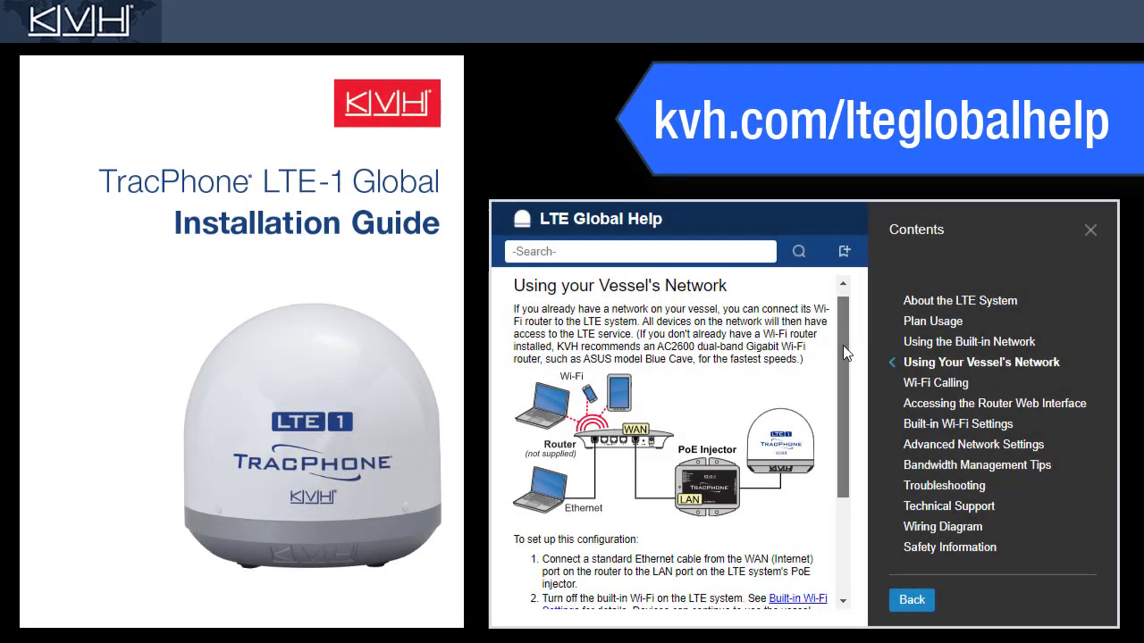
Scroll the Wi-Fi Settings help topic to 'Turning Off the Built-in Wi-Fi'.
scroll("down", 3)
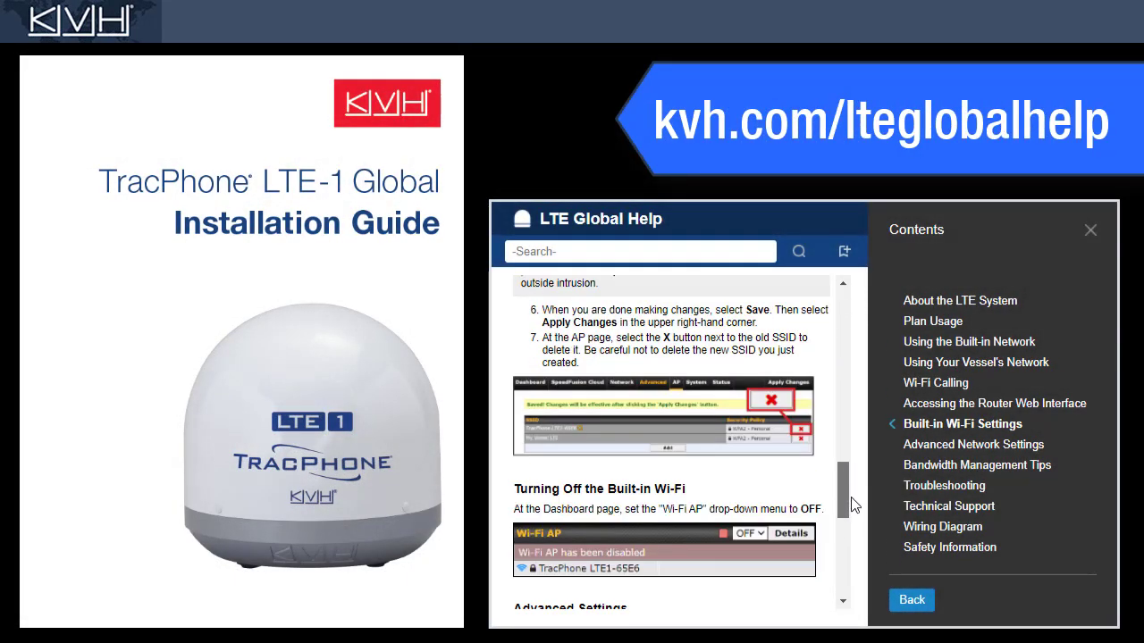